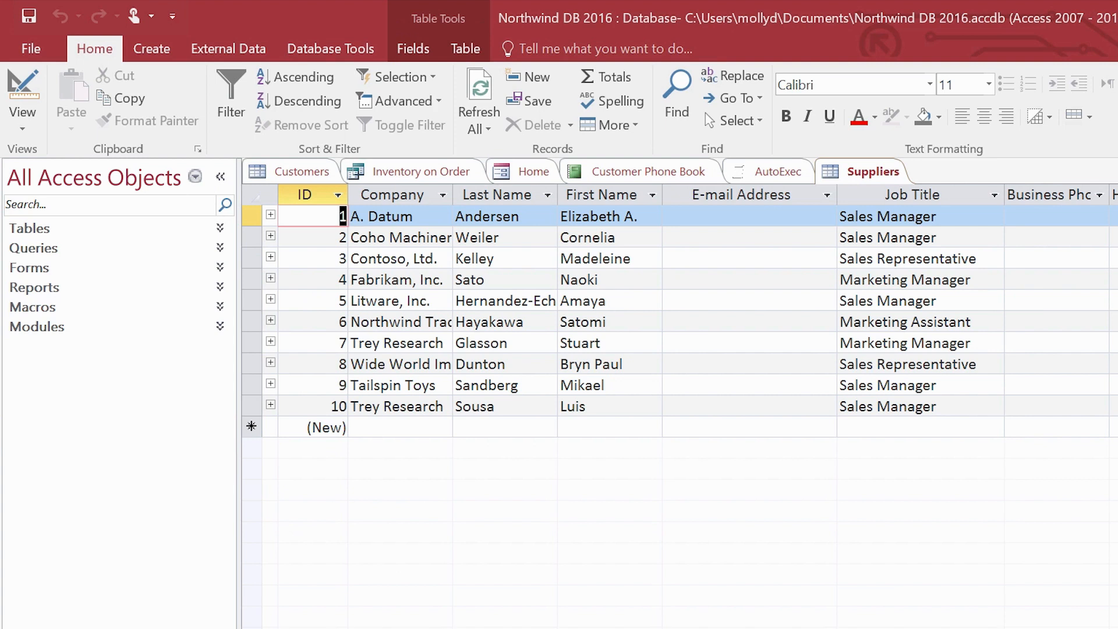
Show the Inventory on Order query's Datasheet View listing twelve products with quantities on order.
{"action": "left_click", "coordinate": [392, 195]}
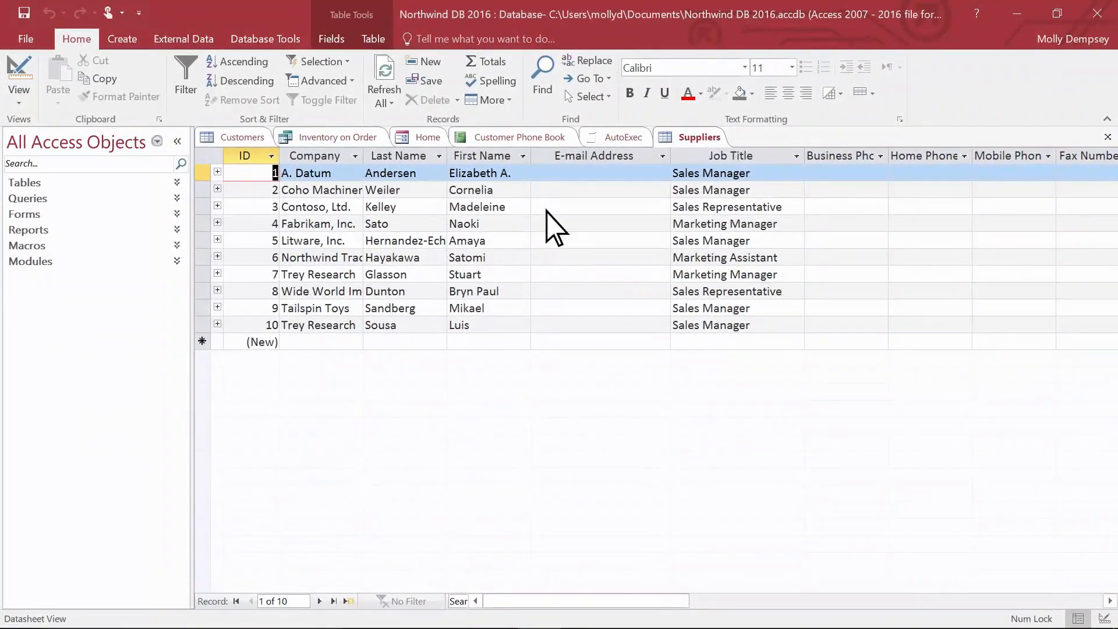
{"action": "mouse_move", "coordinate": [363, 161]}
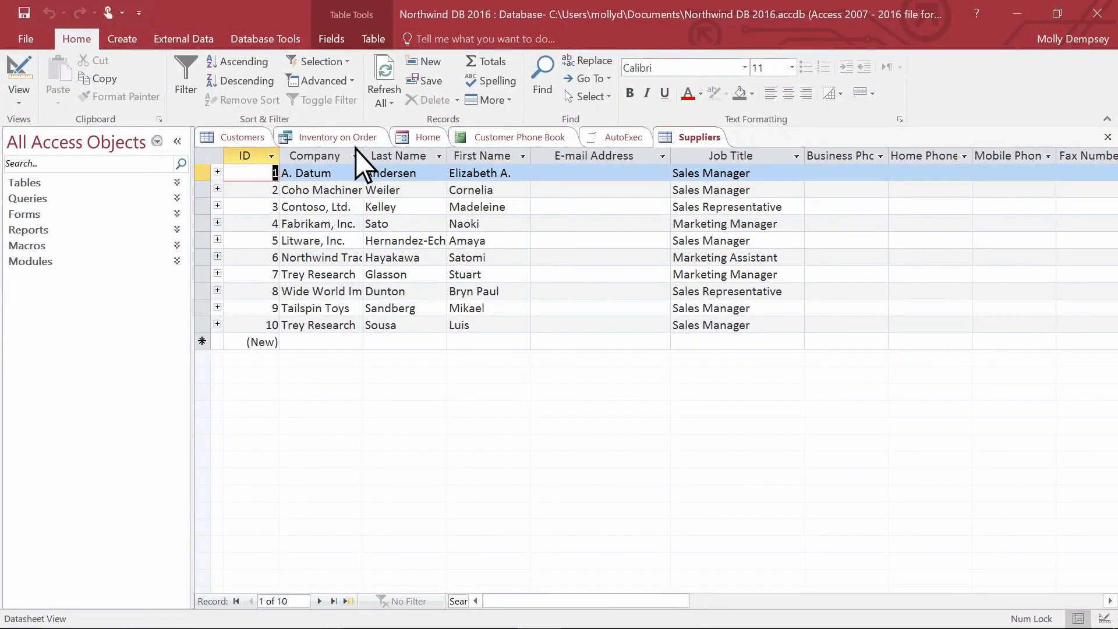
{"action": "left_click", "coordinate": [337, 138]}
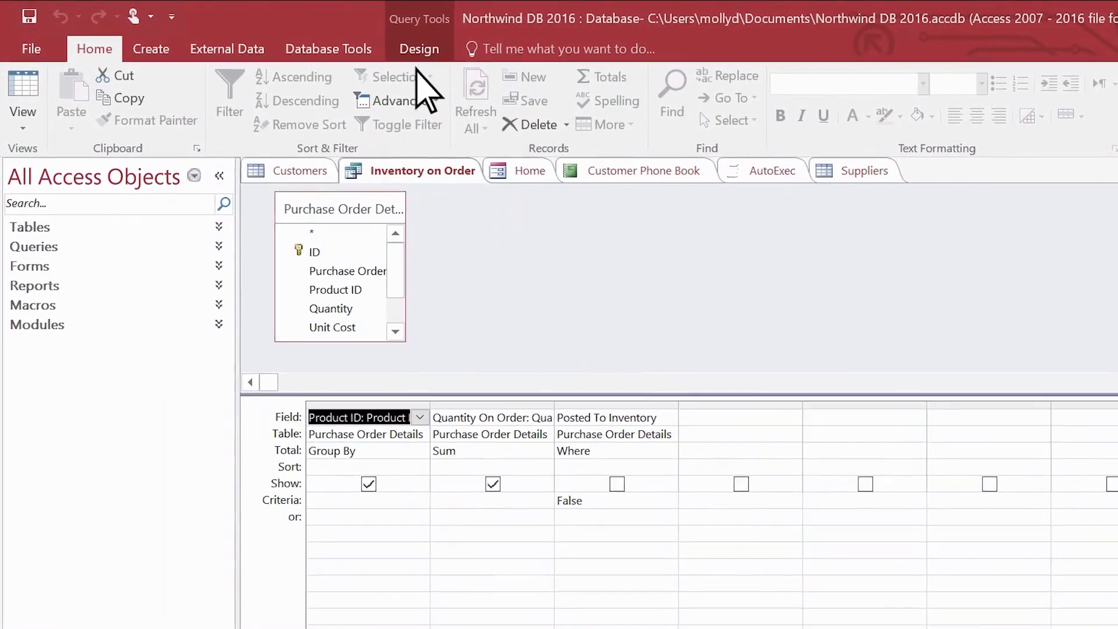
{"action": "left_click", "coordinate": [419, 49]}
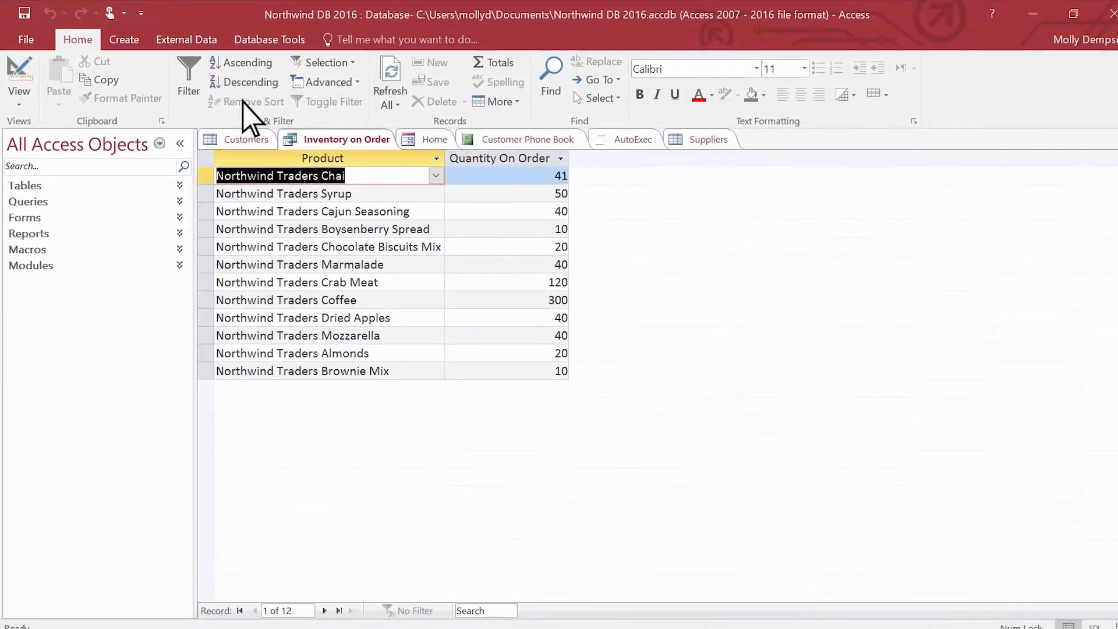
Show the Home form and dismiss its new Order Details popup window.
{"action": "left_click", "coordinate": [433, 138]}
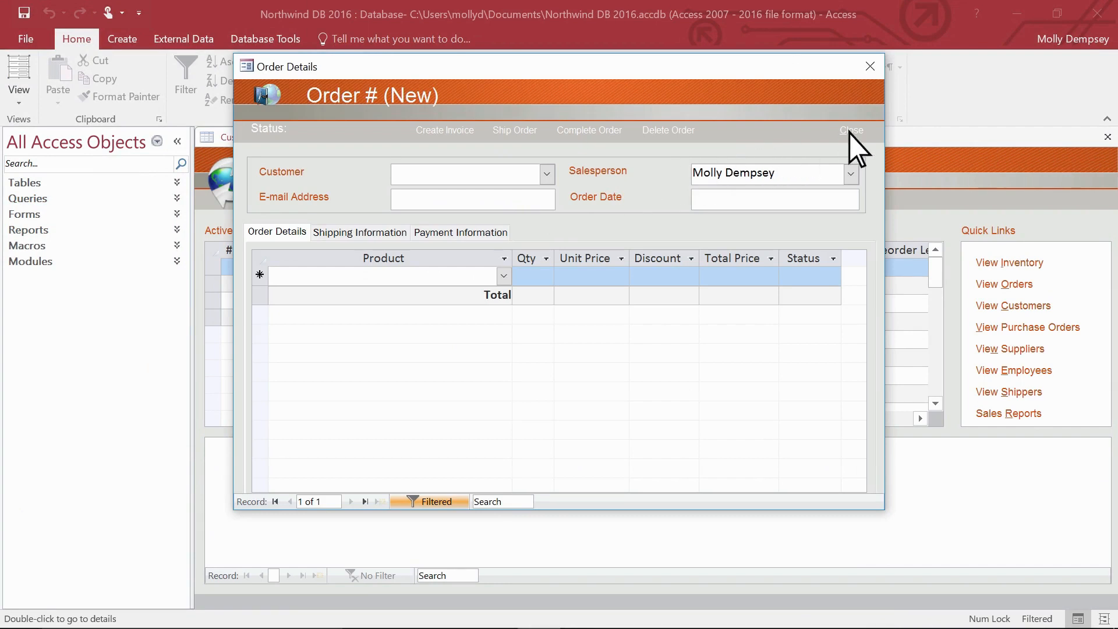
{"action": "left_click", "coordinate": [849, 130]}
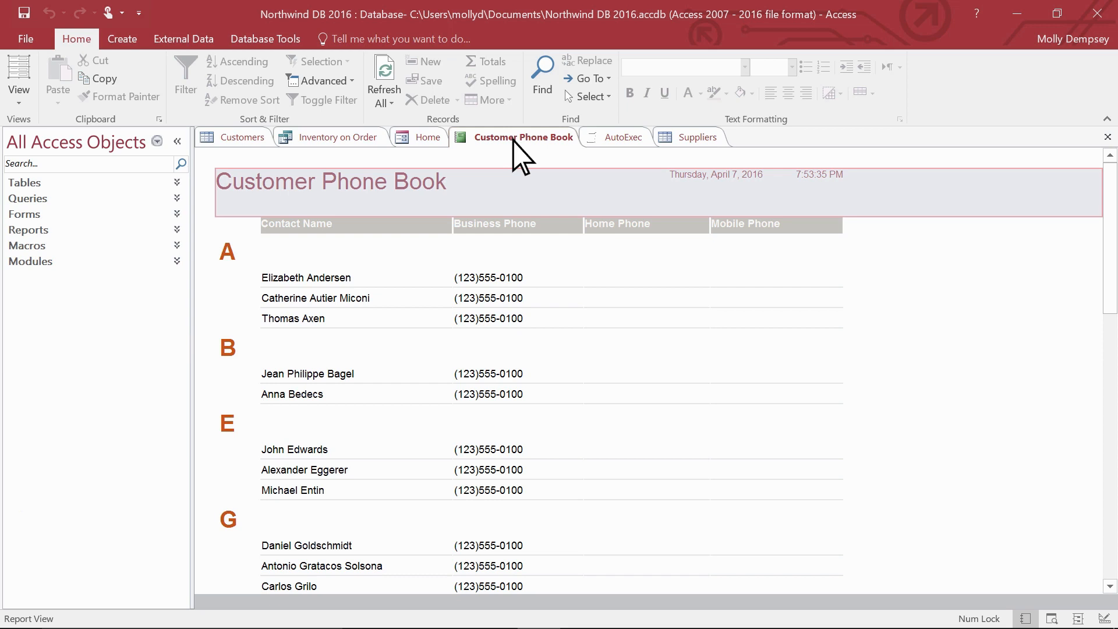
Show the AutoExec macro in the Macro Designer with its startup form actions.
{"action": "left_click", "coordinate": [626, 137]}
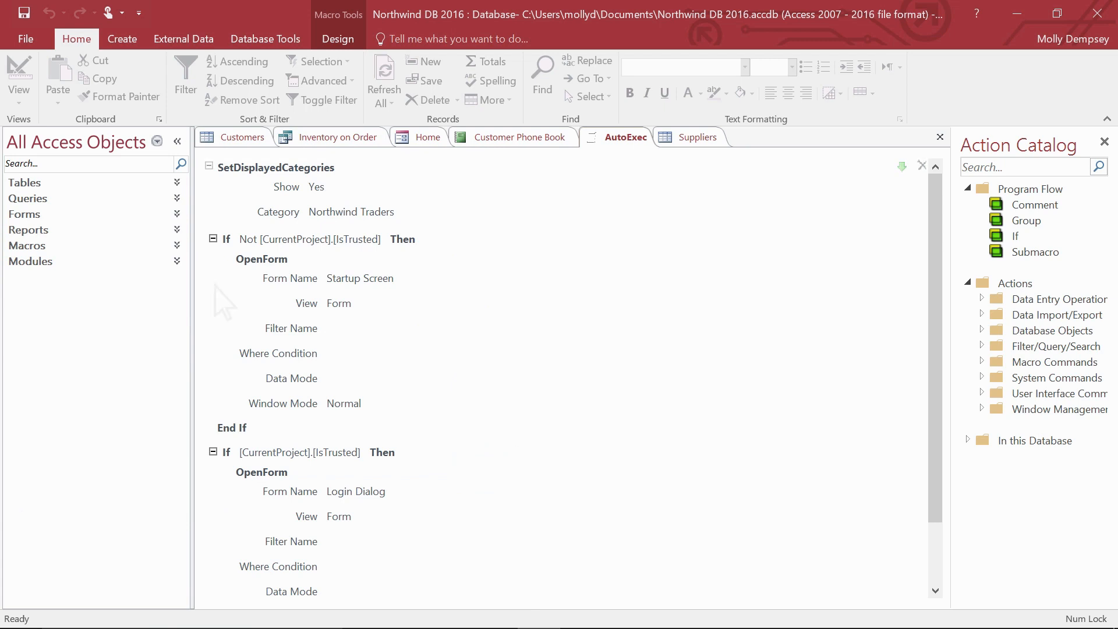
Expand Modules, view the CustomerOrders module's VBA code, then return to the Suppliers datasheet.
{"action": "left_click", "coordinate": [31, 261]}
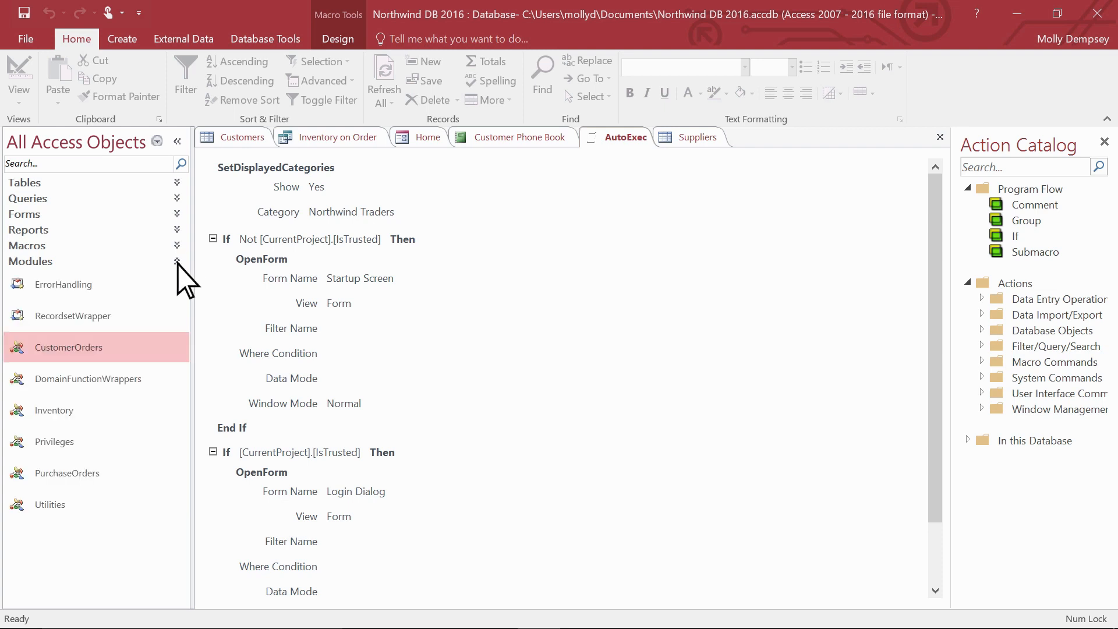
{"action": "mouse_move", "coordinate": [133, 325]}
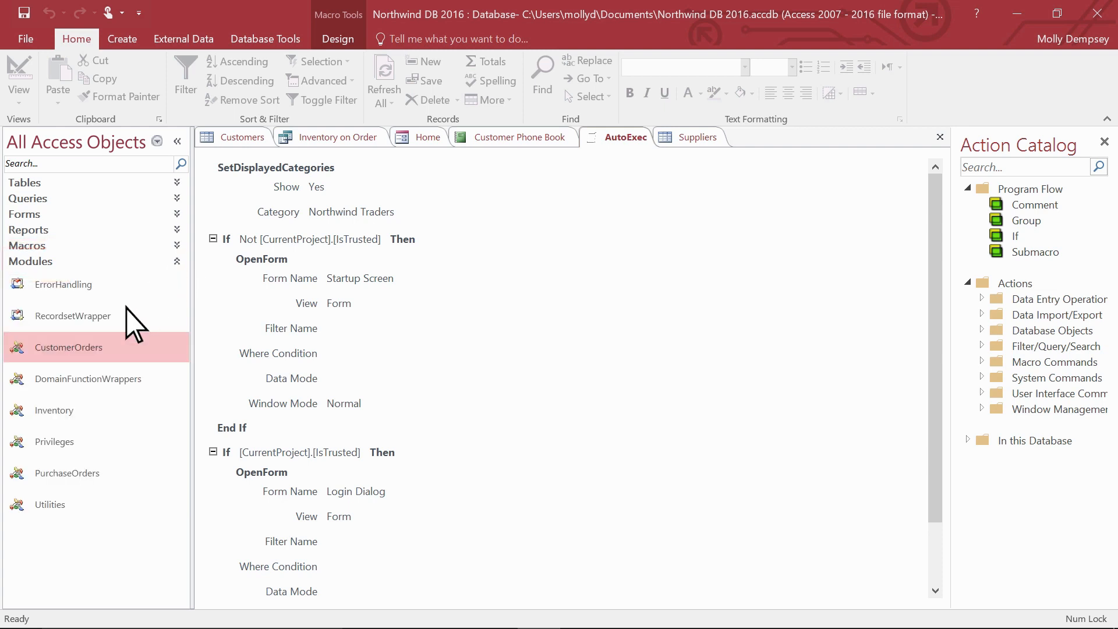
{"action": "double_click", "coordinate": [69, 347]}
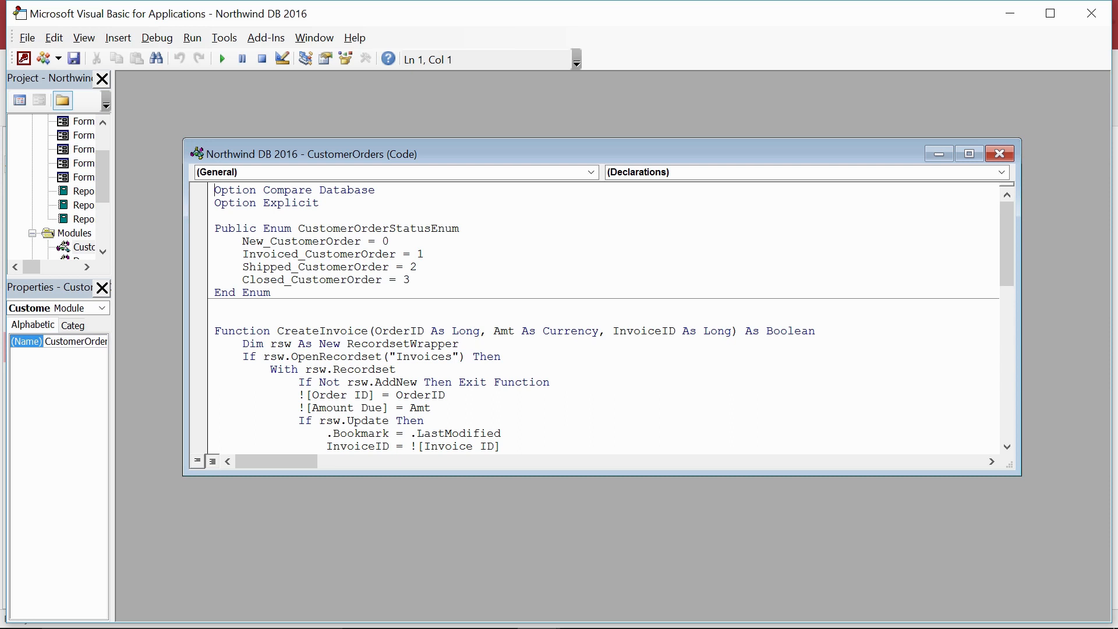
{"action": "mouse_move", "coordinate": [987, 107]}
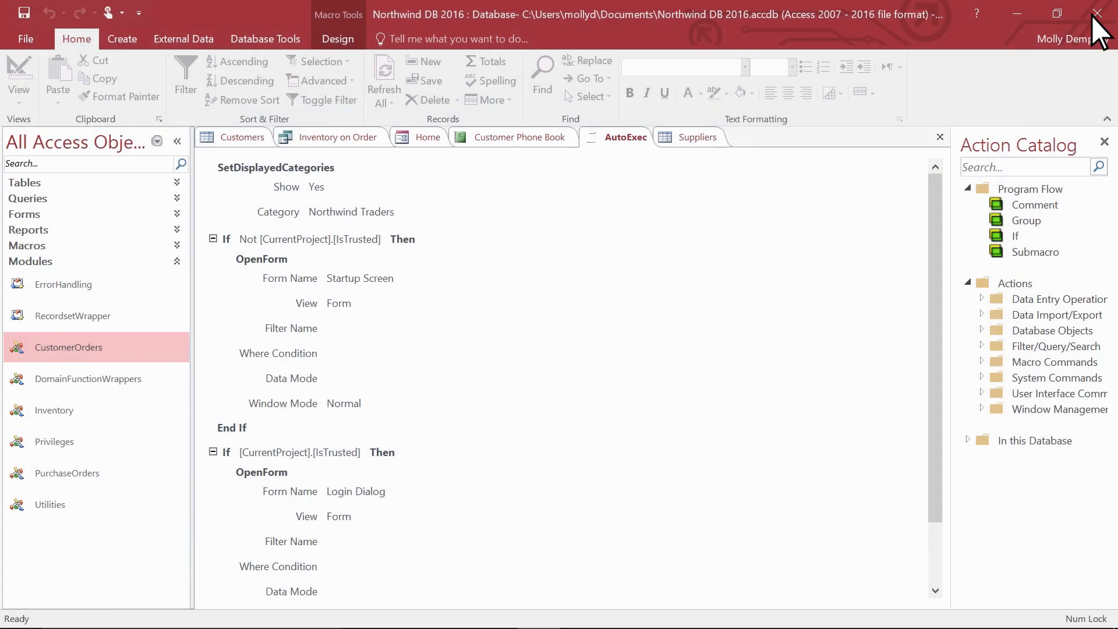
{"action": "left_click", "coordinate": [698, 138]}
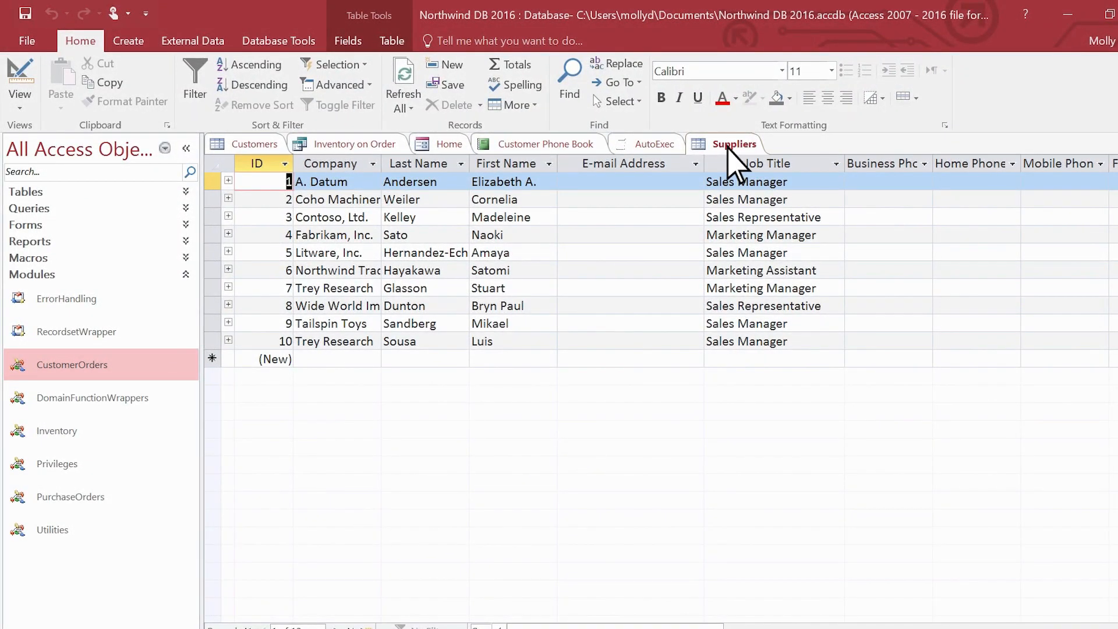
Bring up the Suppliers table's view options to switch it to Design View.
{"action": "right_click", "coordinate": [735, 143]}
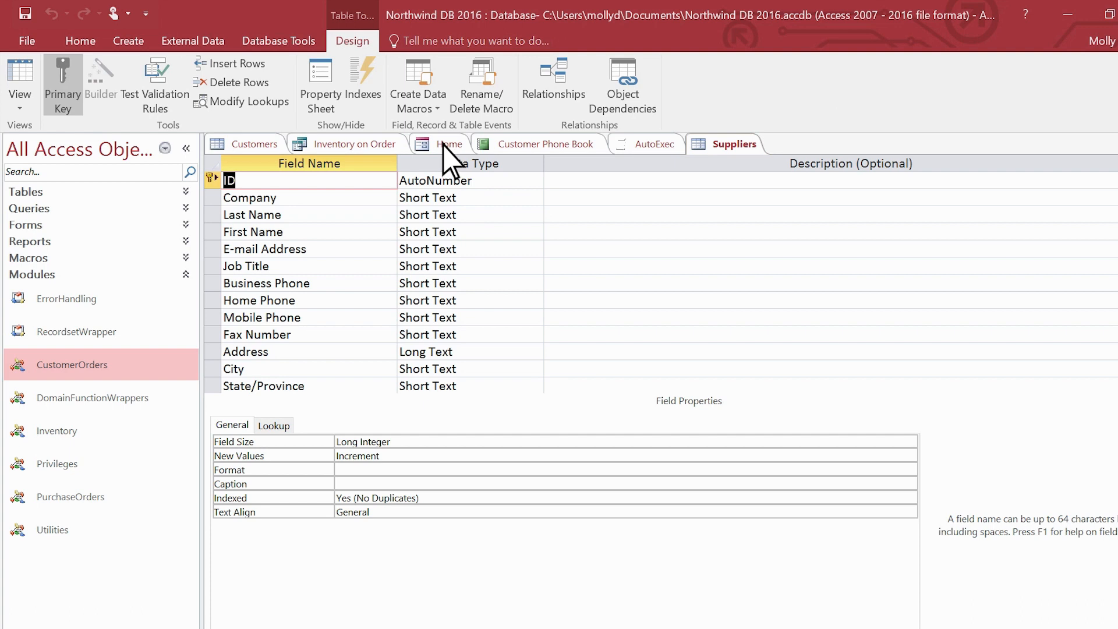
Bring up view options for the Home form and then for the Inventory on Order query.
{"action": "left_click", "coordinate": [449, 143]}
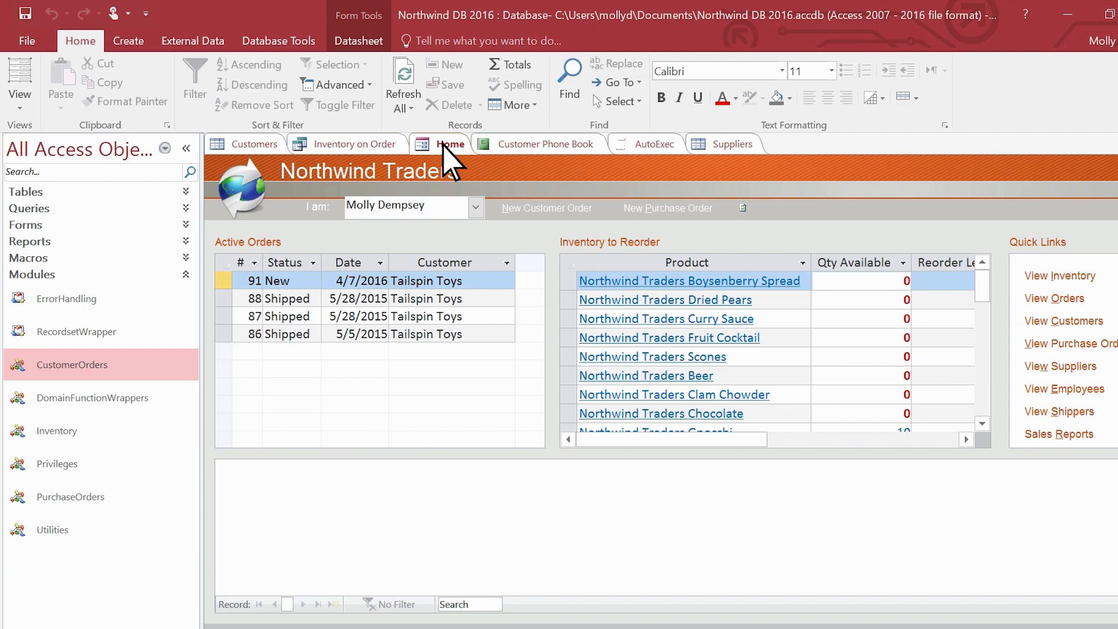
{"action": "right_click", "coordinate": [443, 143]}
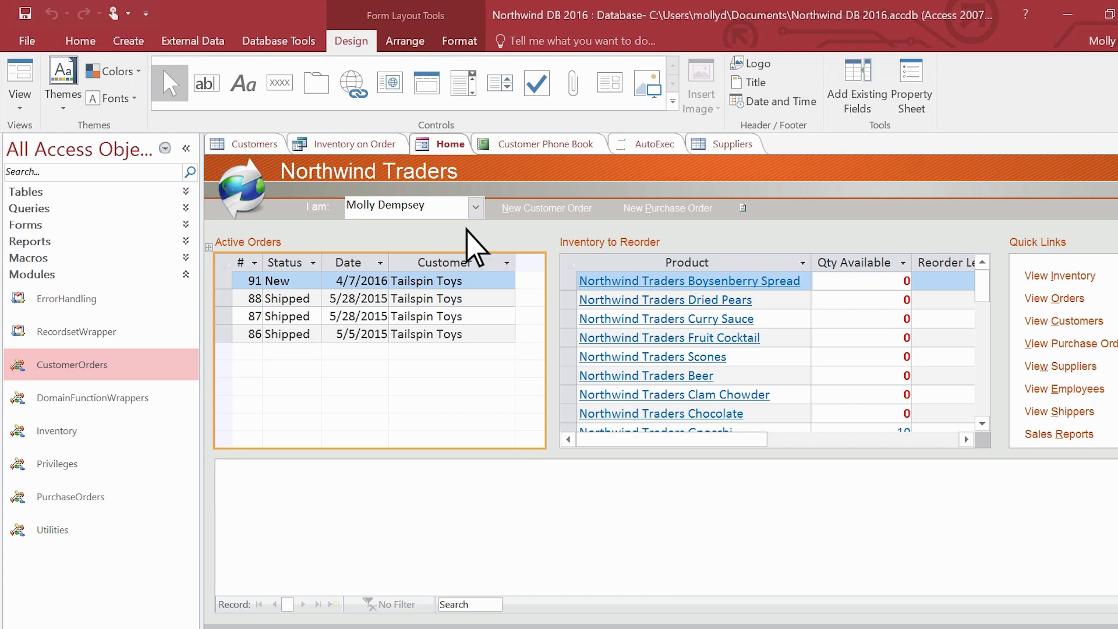
{"action": "right_click", "coordinate": [354, 143]}
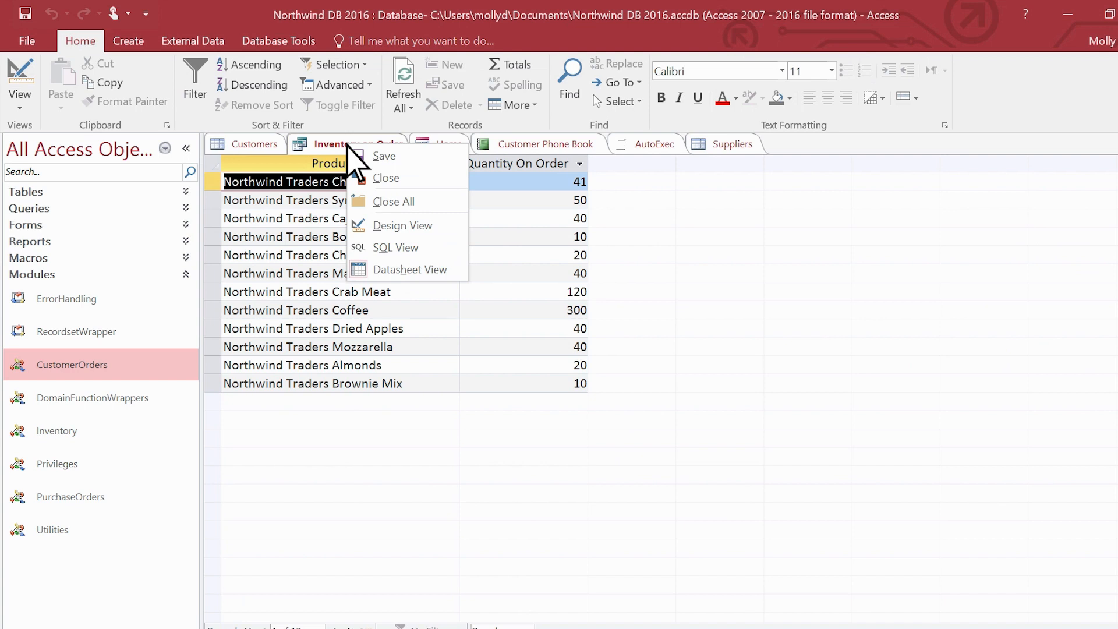
{"action": "mouse_move", "coordinate": [396, 246]}
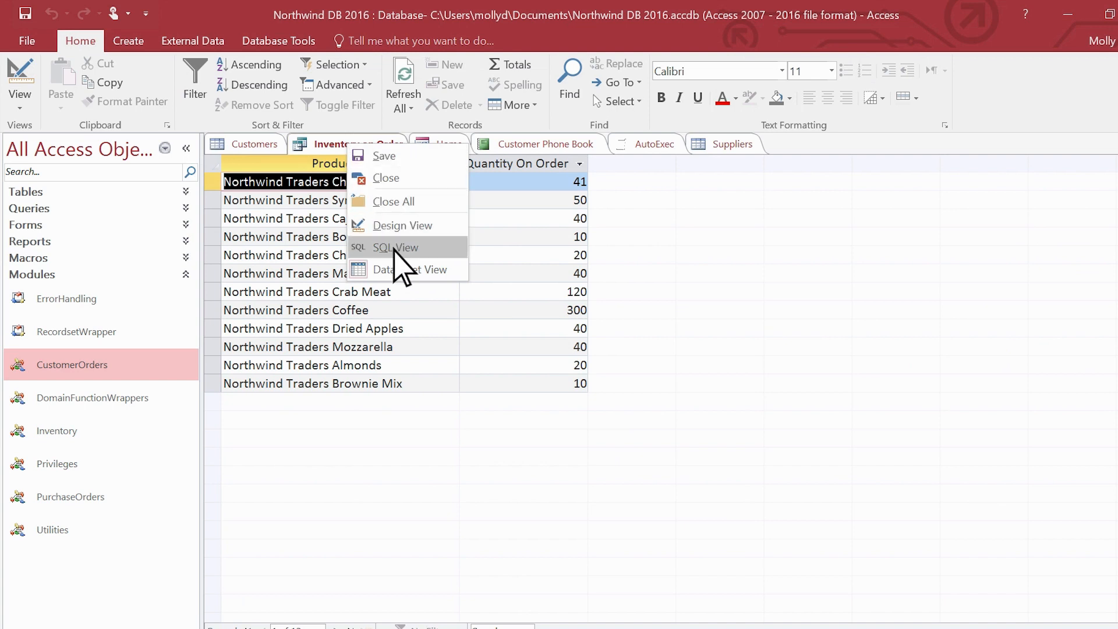
Show the Inventory on Order query's SQL statement in SQL View.
{"action": "left_click", "coordinate": [396, 246]}
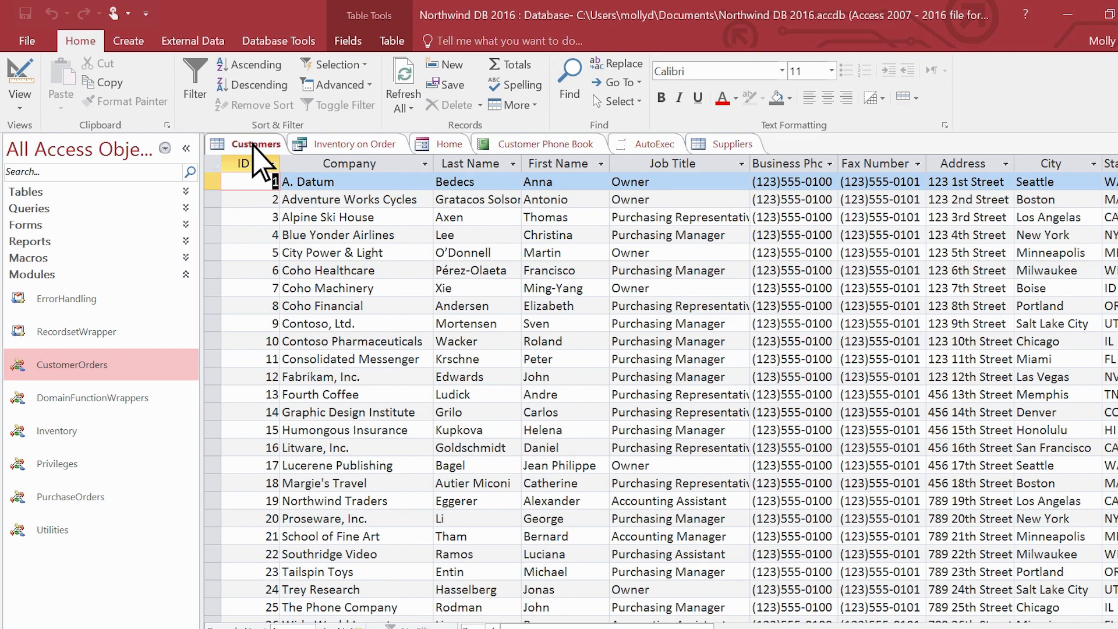
Insert a Field1 column before Last Name in Customers, then permanently delete it.
{"action": "right_click", "coordinate": [476, 163]}
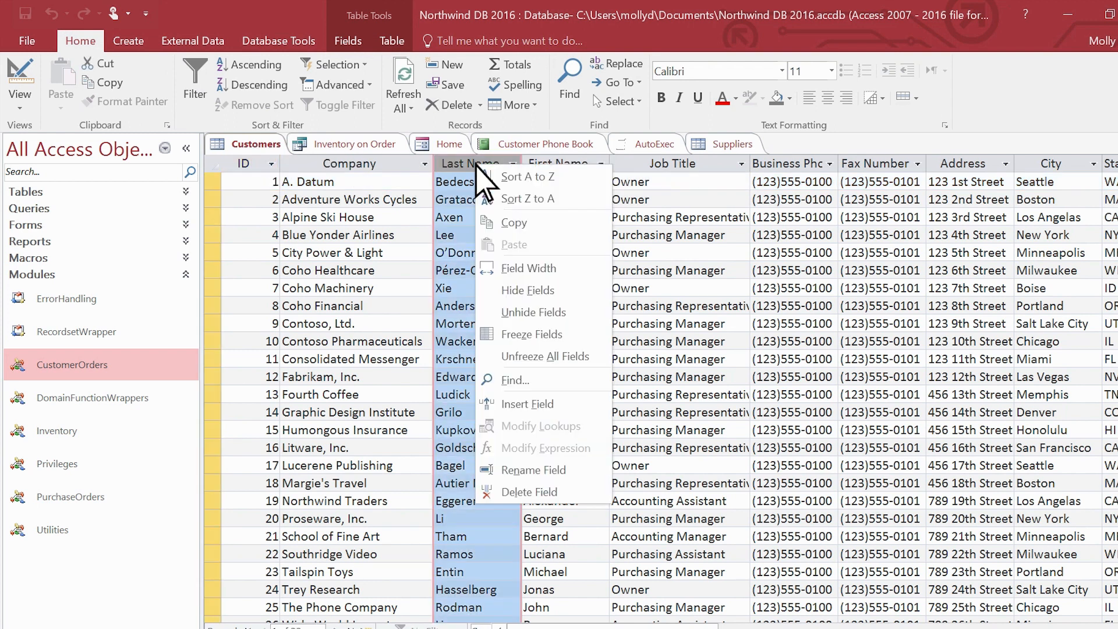
{"action": "mouse_move", "coordinate": [514, 380]}
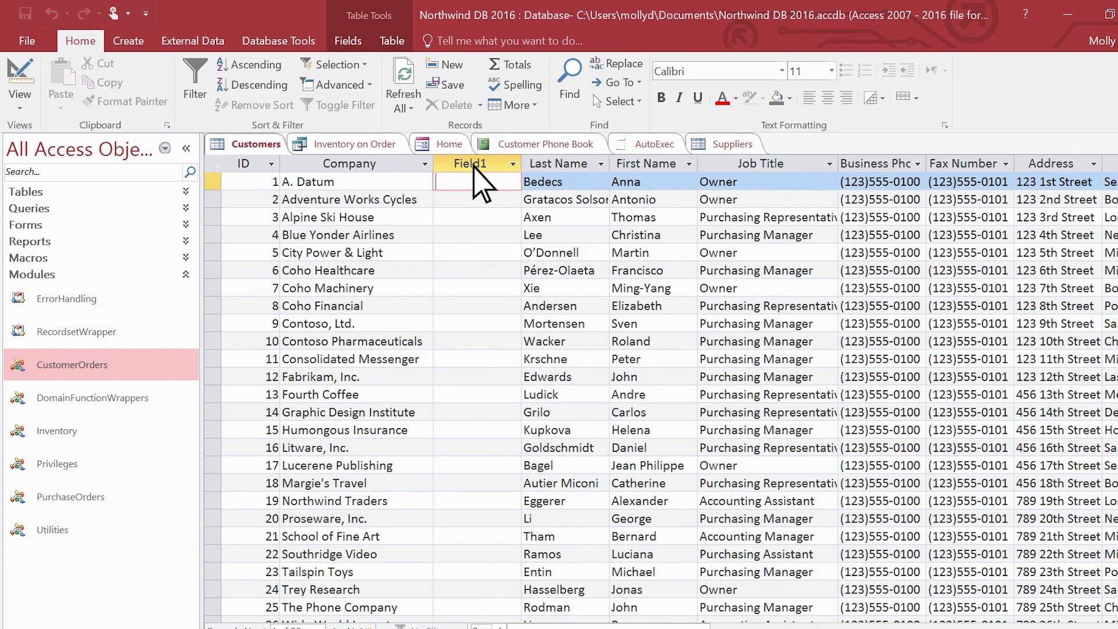
{"action": "right_click", "coordinate": [470, 163]}
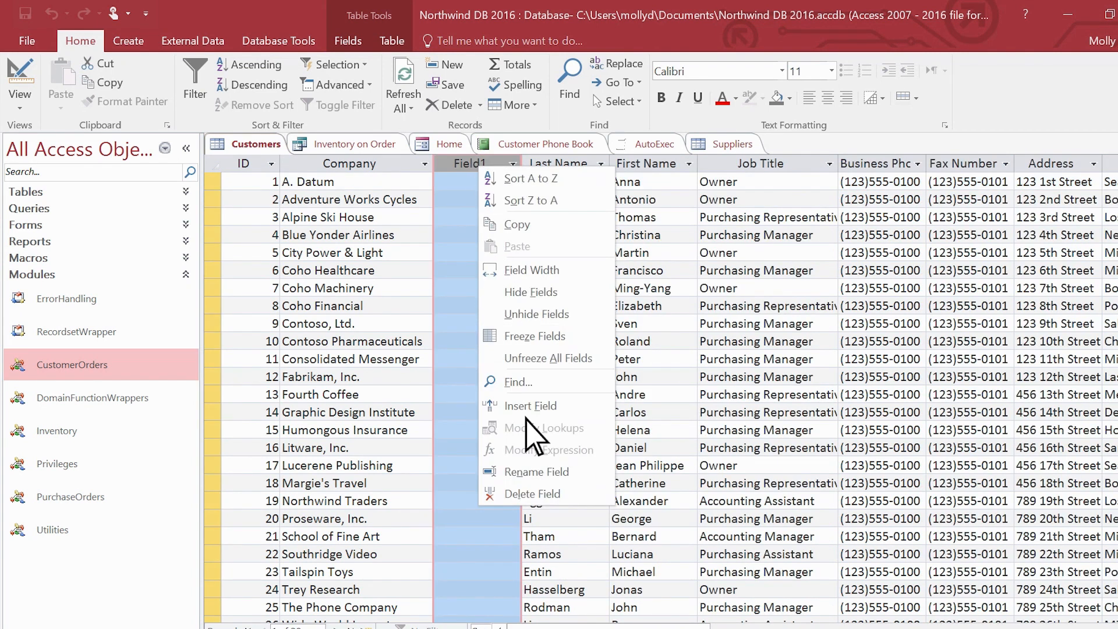
{"action": "left_click", "coordinate": [532, 494]}
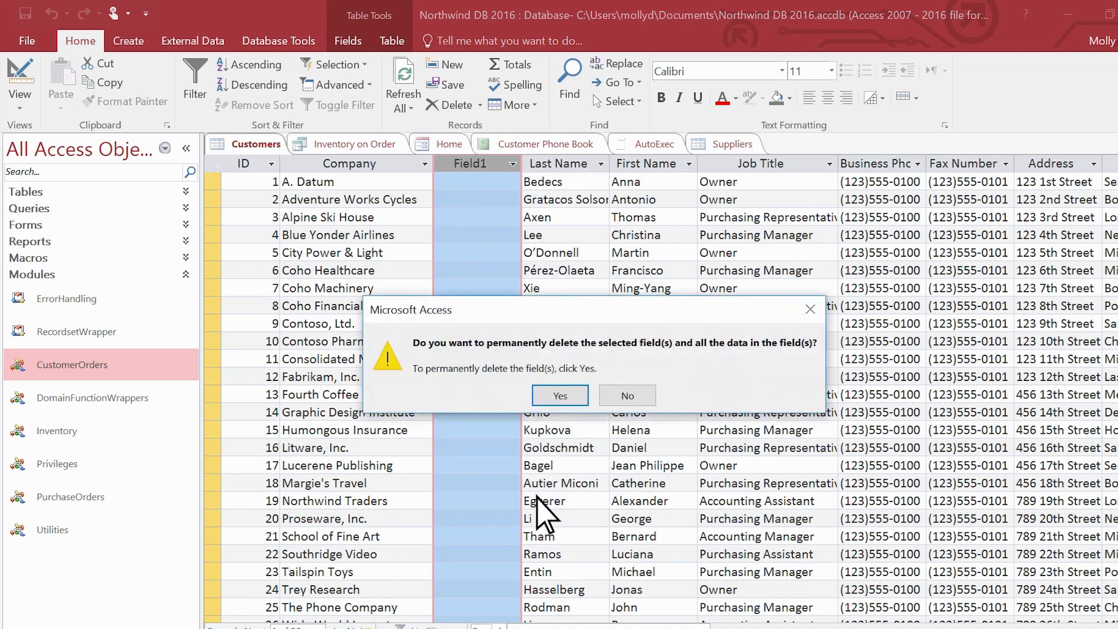
{"action": "left_click", "coordinate": [560, 394]}
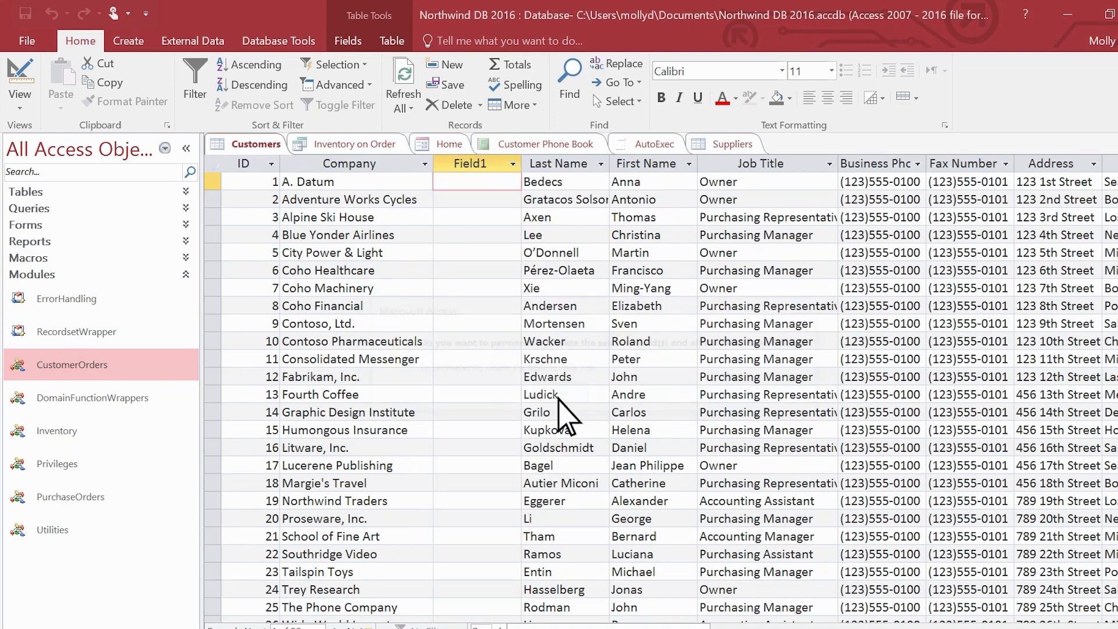